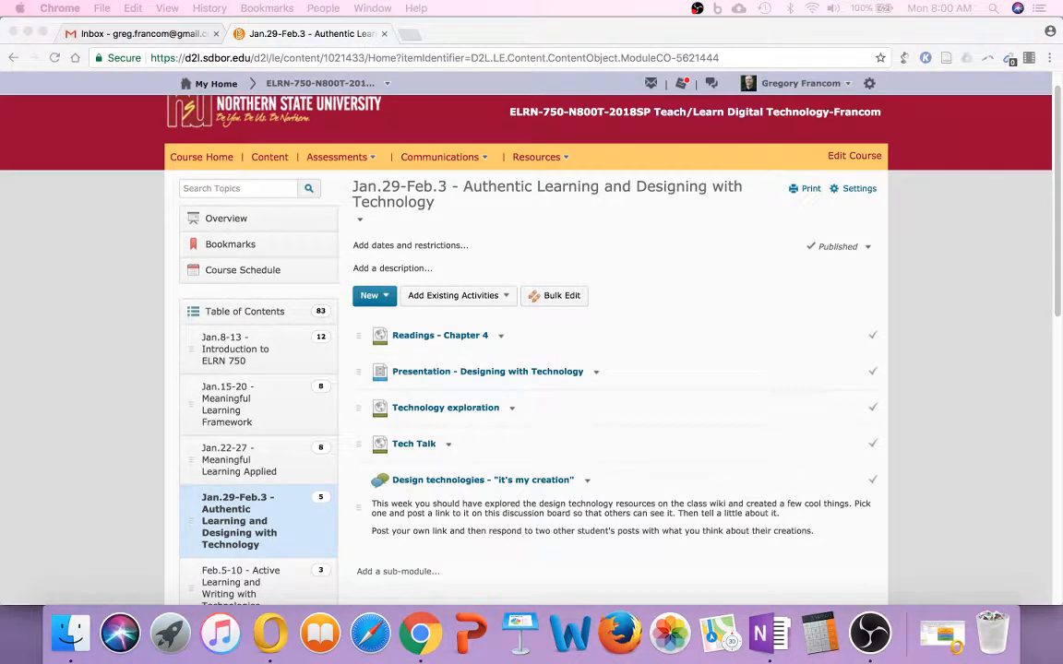
{"action": "mouse_move", "coordinate": [502, 225]}
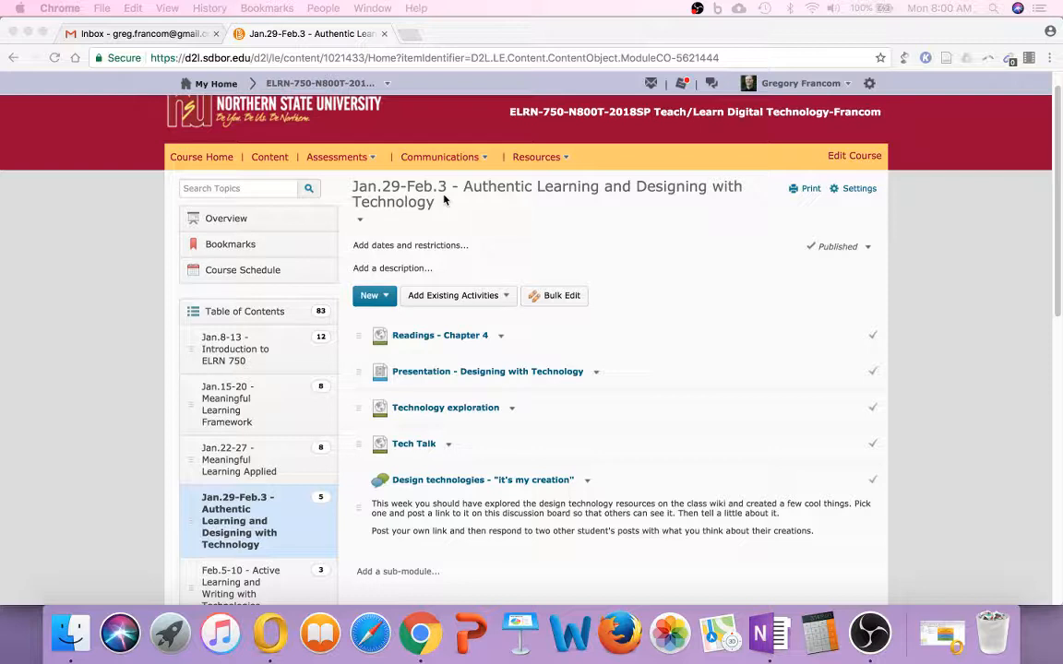
{"action": "mouse_move", "coordinate": [487, 229]}
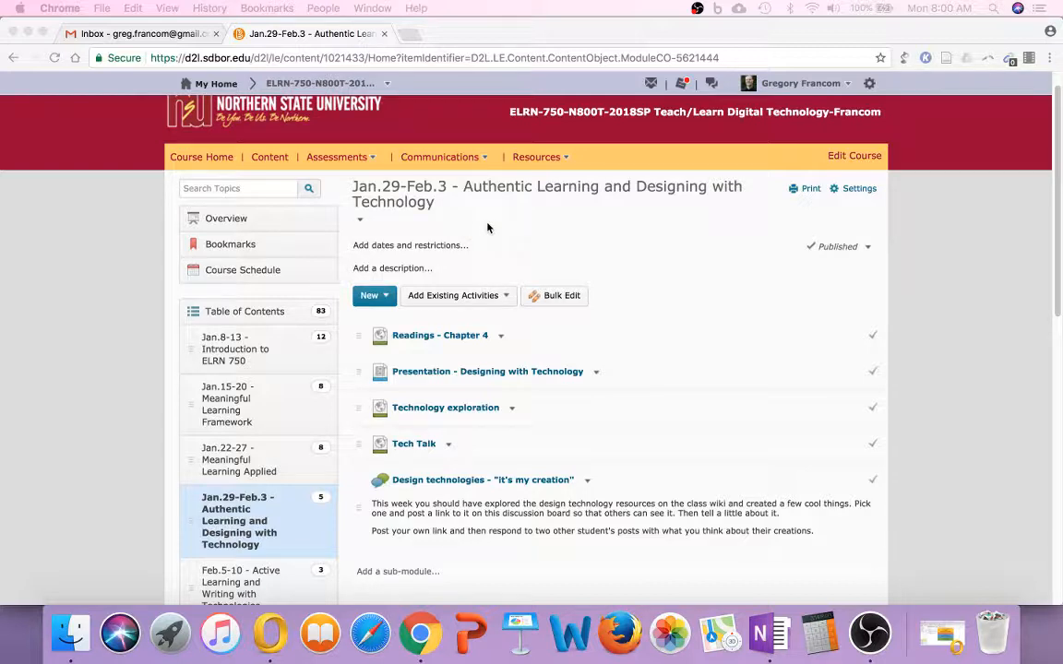
View the Readings - Chapter 4 item and return to the week's module activity list
{"action": "left_click", "coordinate": [439, 336]}
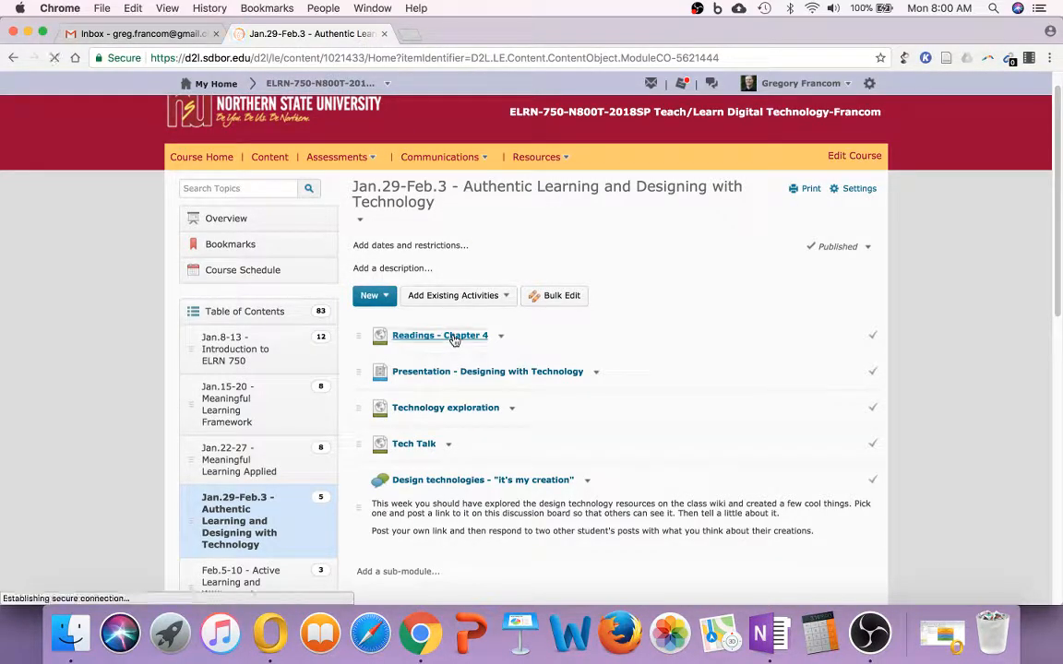
{"action": "left_click", "coordinate": [440, 336]}
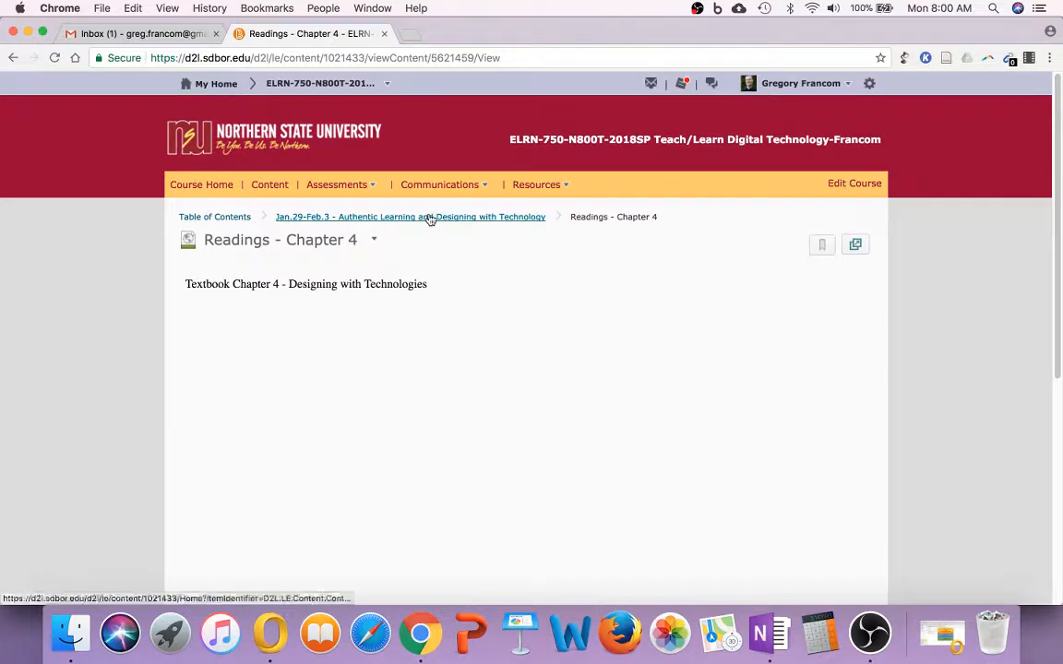
{"action": "left_click", "coordinate": [410, 218]}
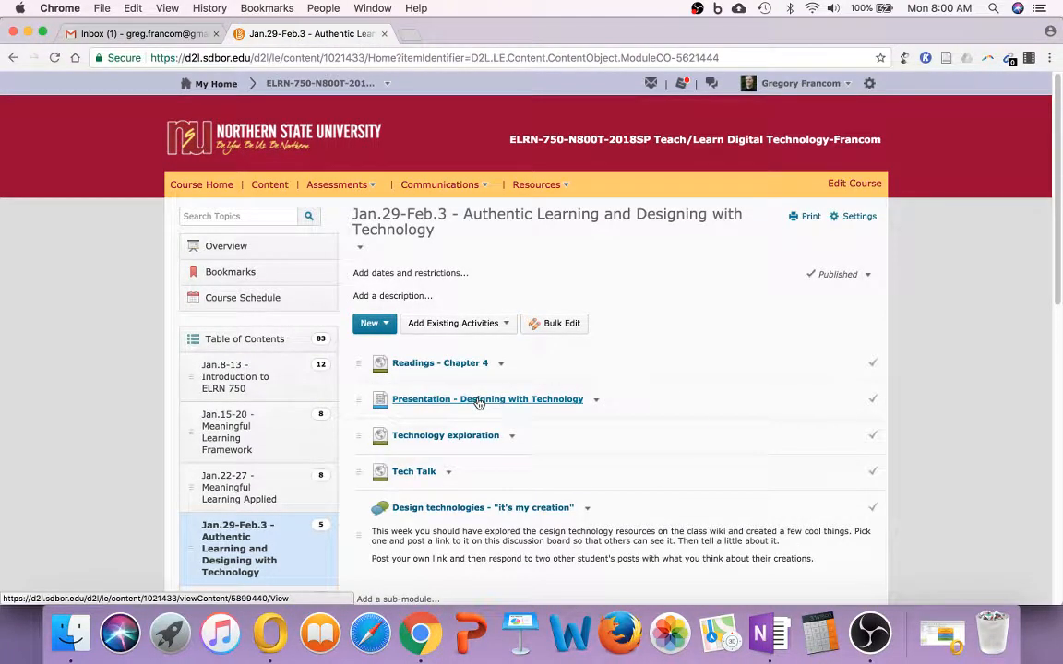
{"action": "mouse_move", "coordinate": [487, 398]}
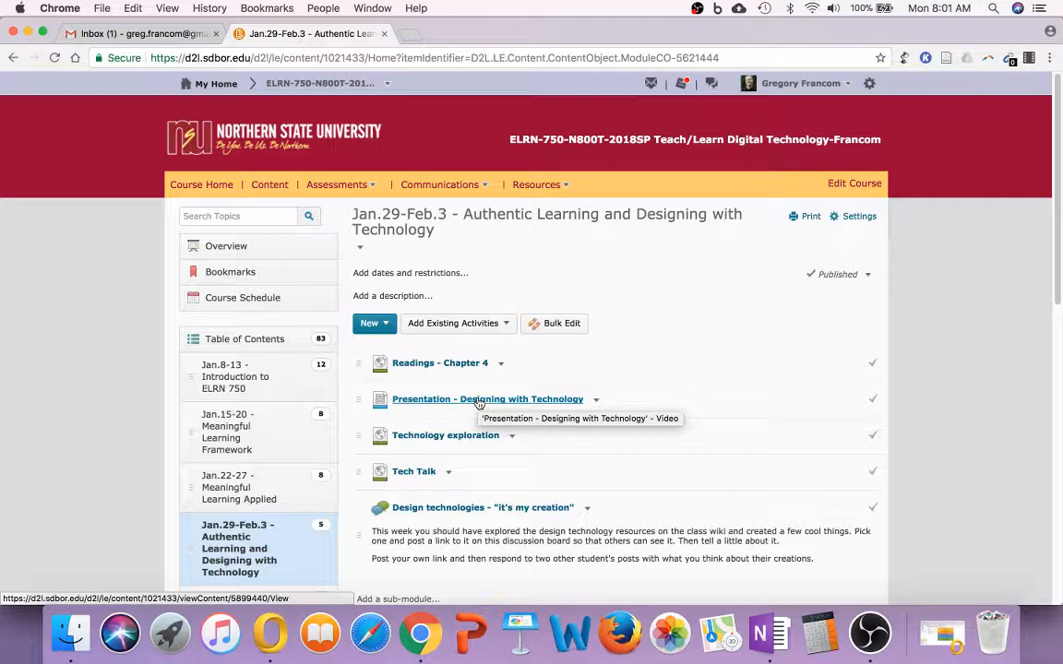
{"action": "scroll", "scroll_direction": "down", "scroll_amount": 3}
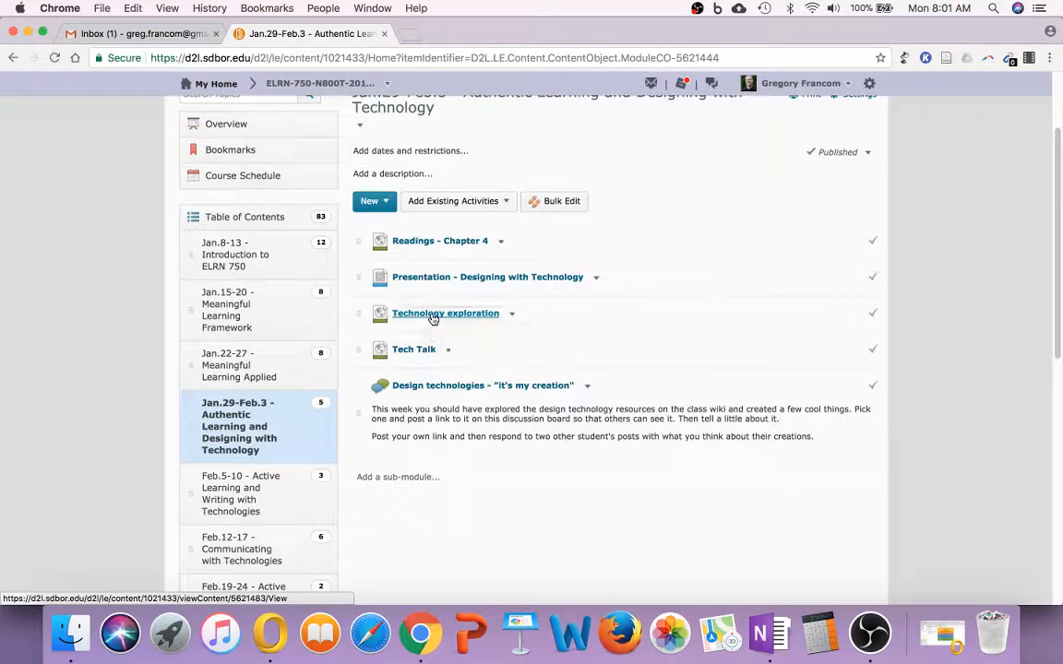
Open Technology exploration and follow its elrn750.wikispaces.com link to Tools for student design projects
{"action": "left_click", "coordinate": [446, 313]}
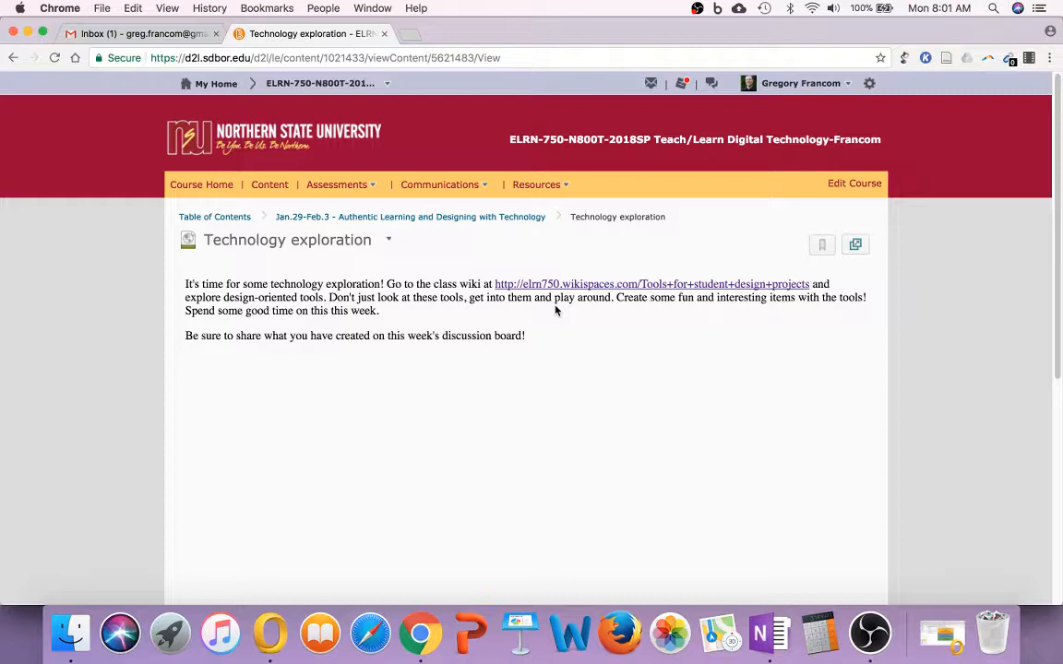
{"action": "mouse_move", "coordinate": [557, 284]}
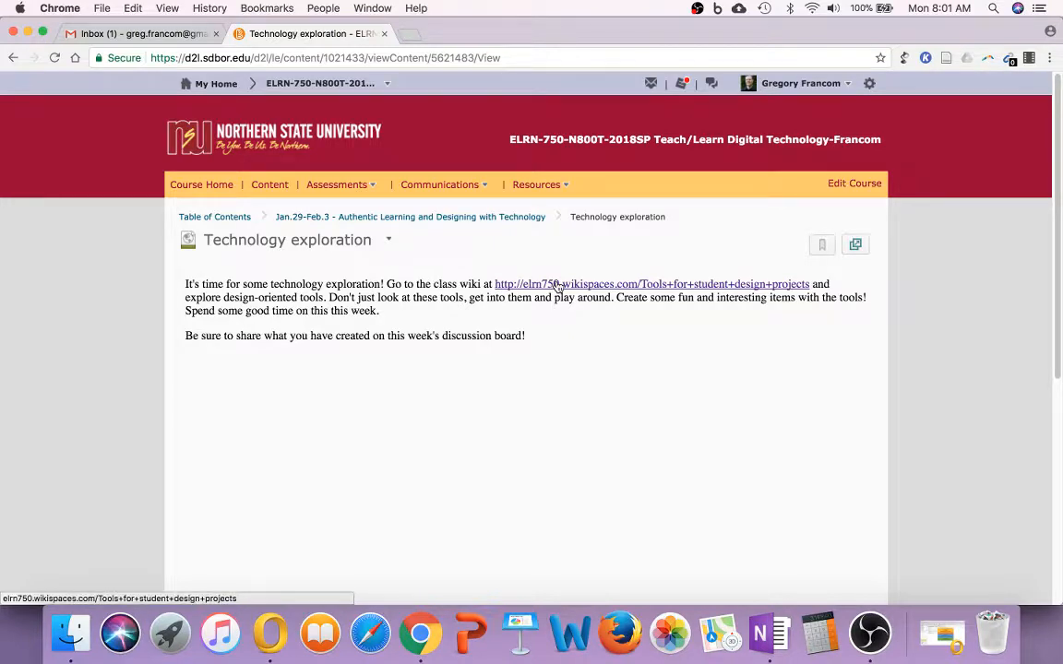
{"action": "mouse_move", "coordinate": [672, 291]}
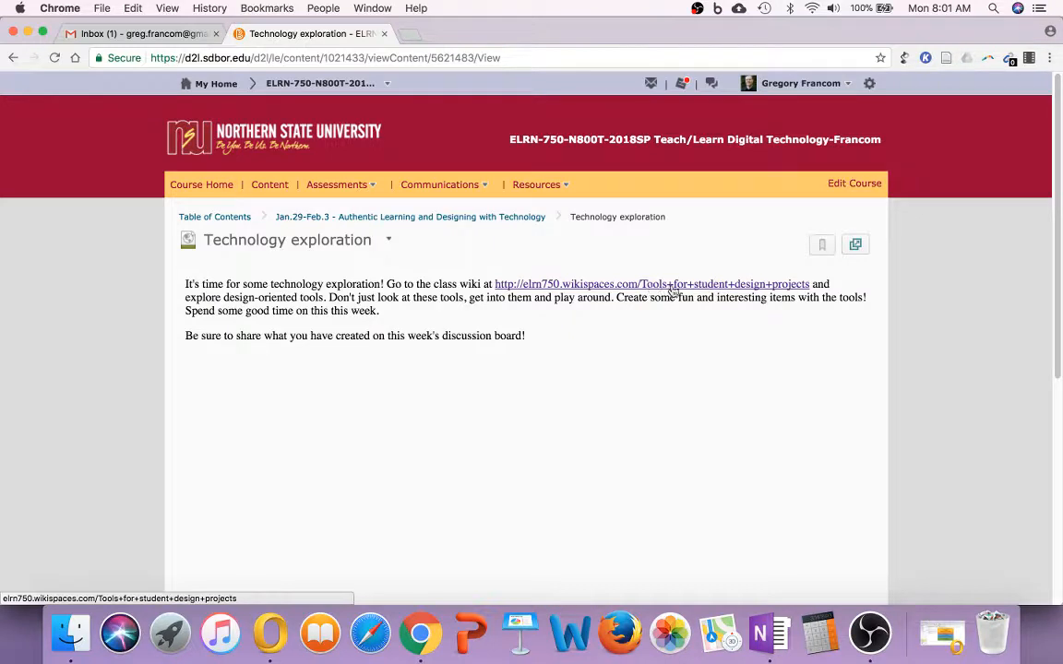
{"action": "mouse_move", "coordinate": [773, 291]}
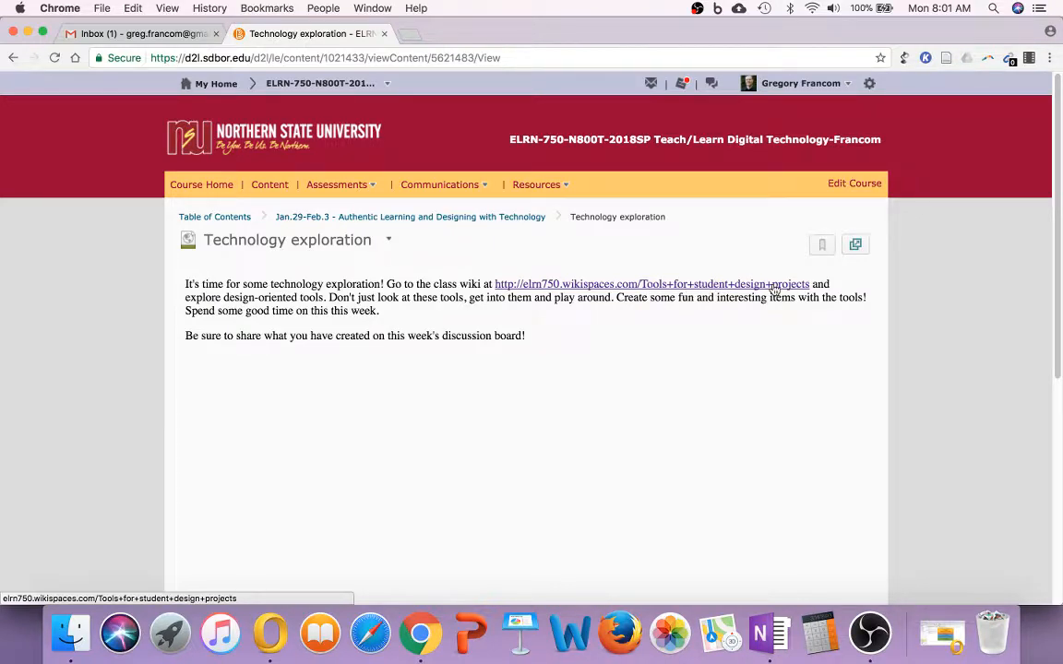
{"action": "mouse_move", "coordinate": [676, 294]}
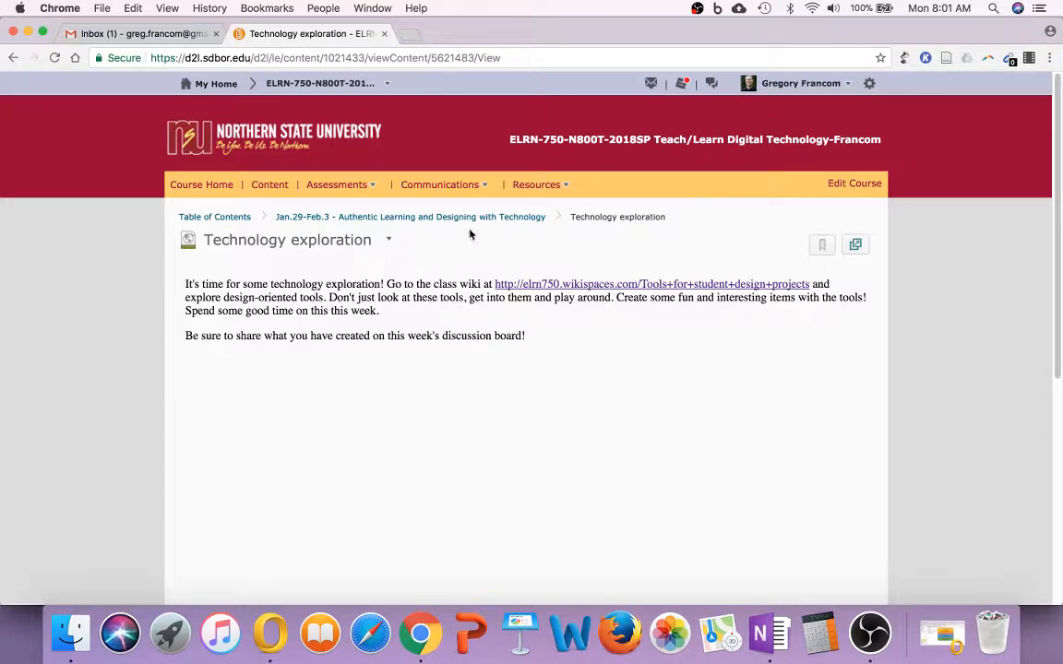
{"action": "mouse_move", "coordinate": [447, 218]}
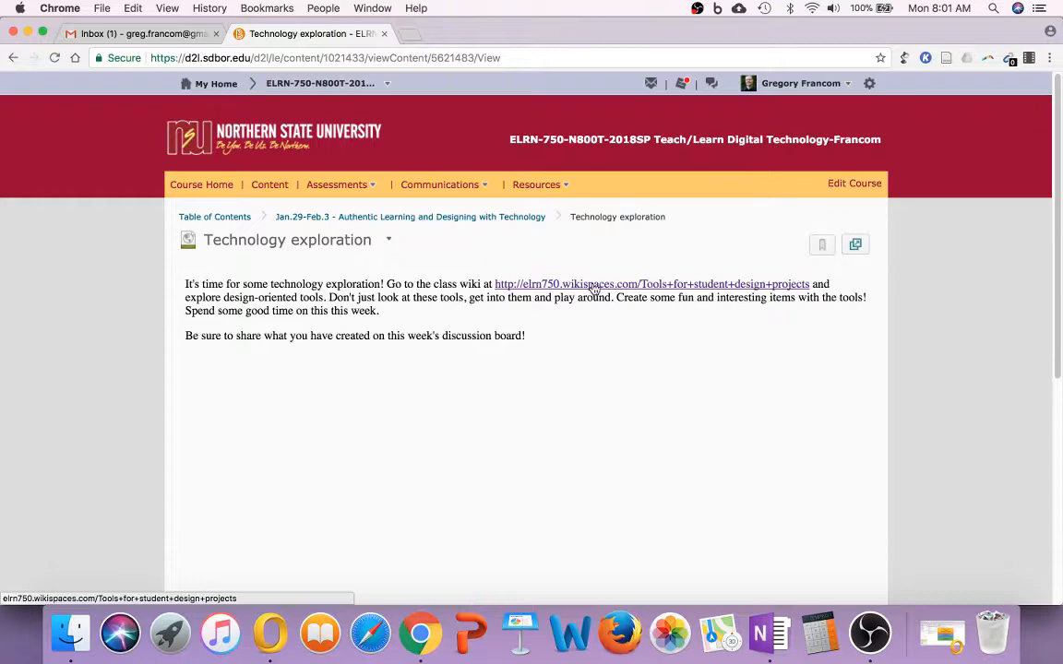
{"action": "left_click", "coordinate": [649, 284]}
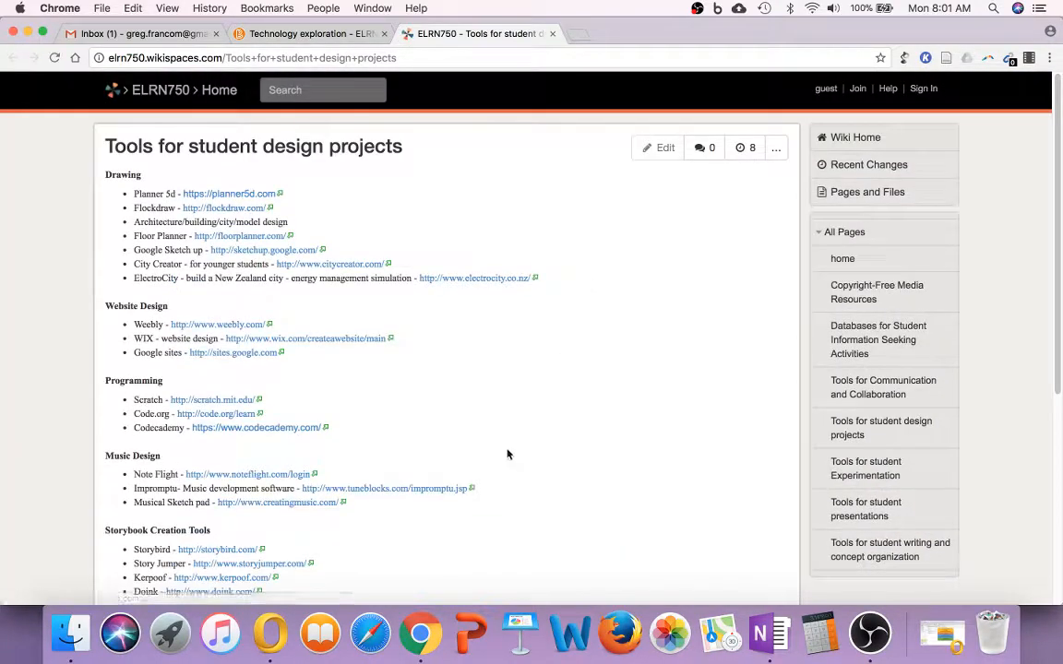
{"action": "scroll", "scroll_direction": "down", "scroll_amount": 3}
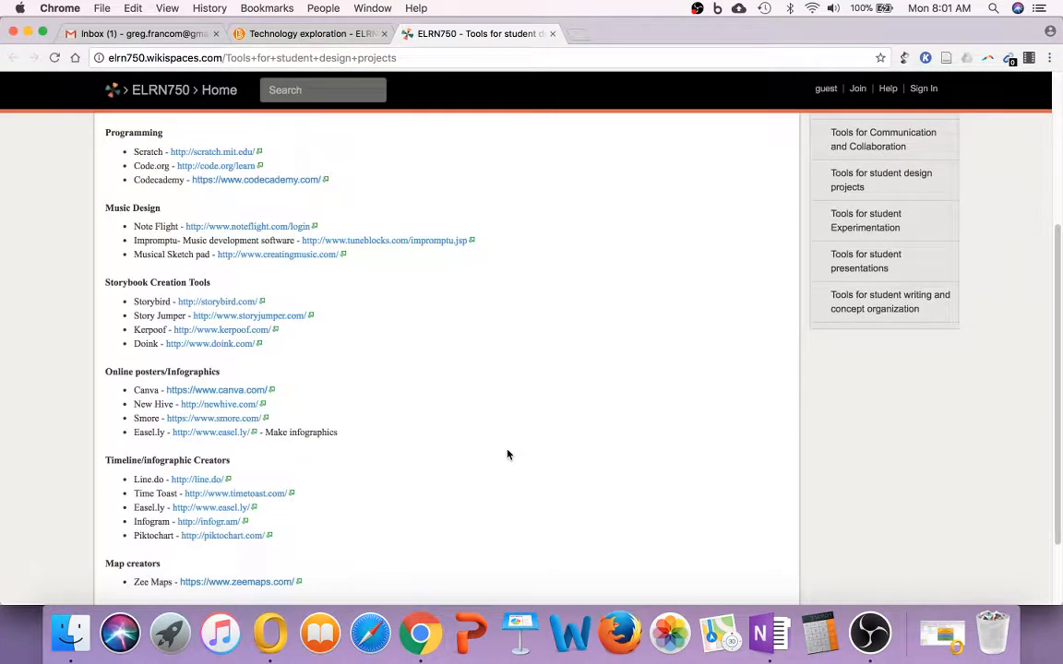
{"action": "scroll", "scroll_direction": "down", "scroll_amount": 3}
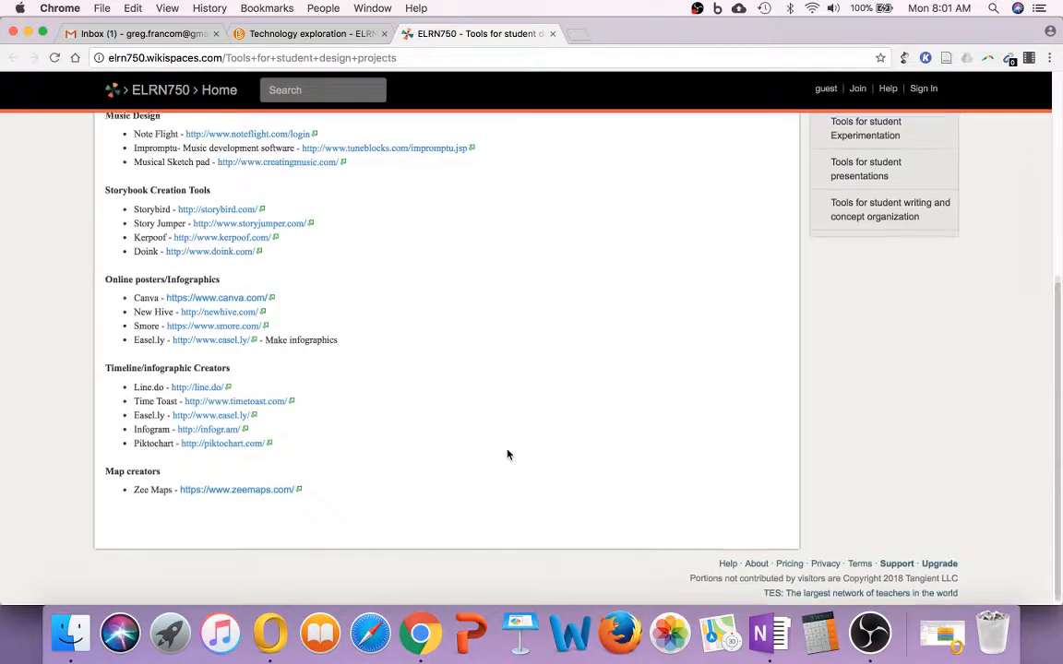
{"action": "scroll", "scroll_direction": "up", "scroll_amount": 3}
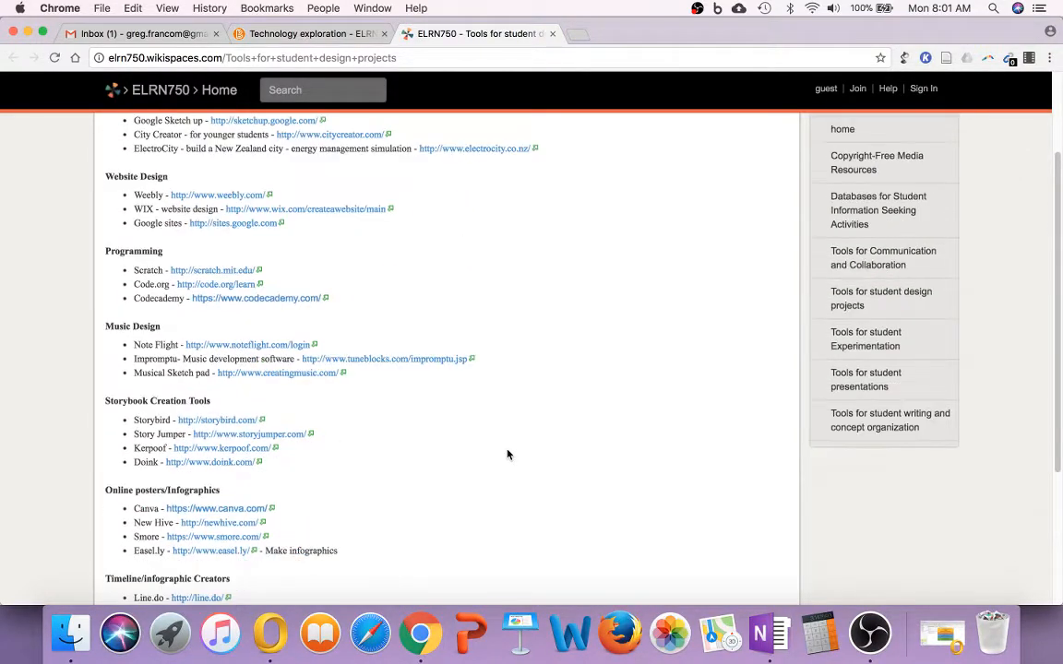
{"action": "scroll", "scroll_direction": "up", "scroll_amount": 3}
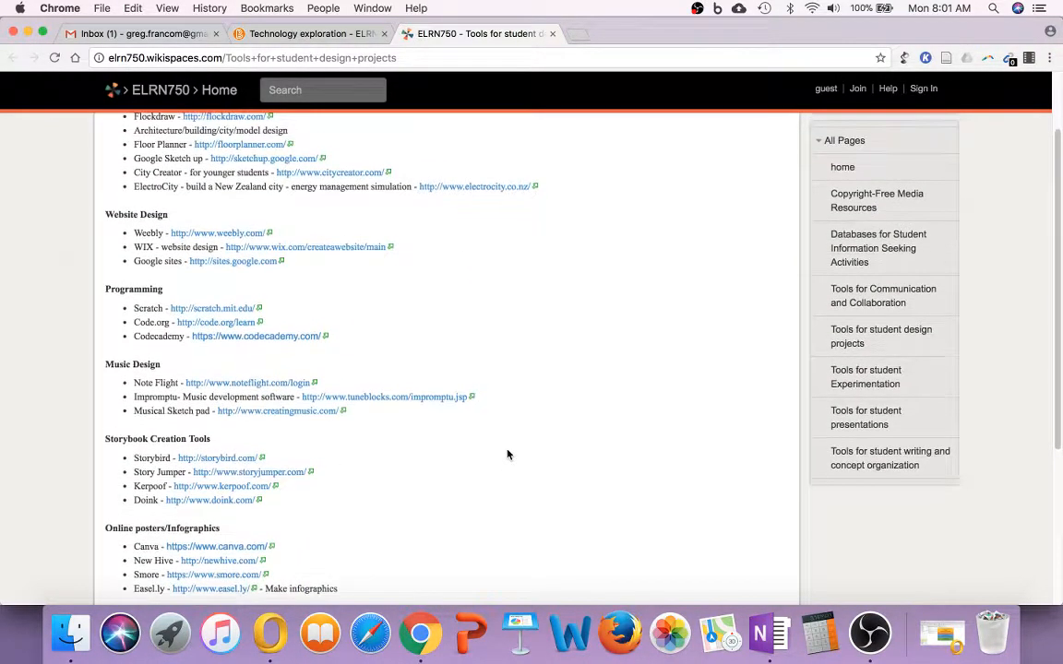
{"action": "scroll", "scroll_direction": "up", "scroll_amount": 3}
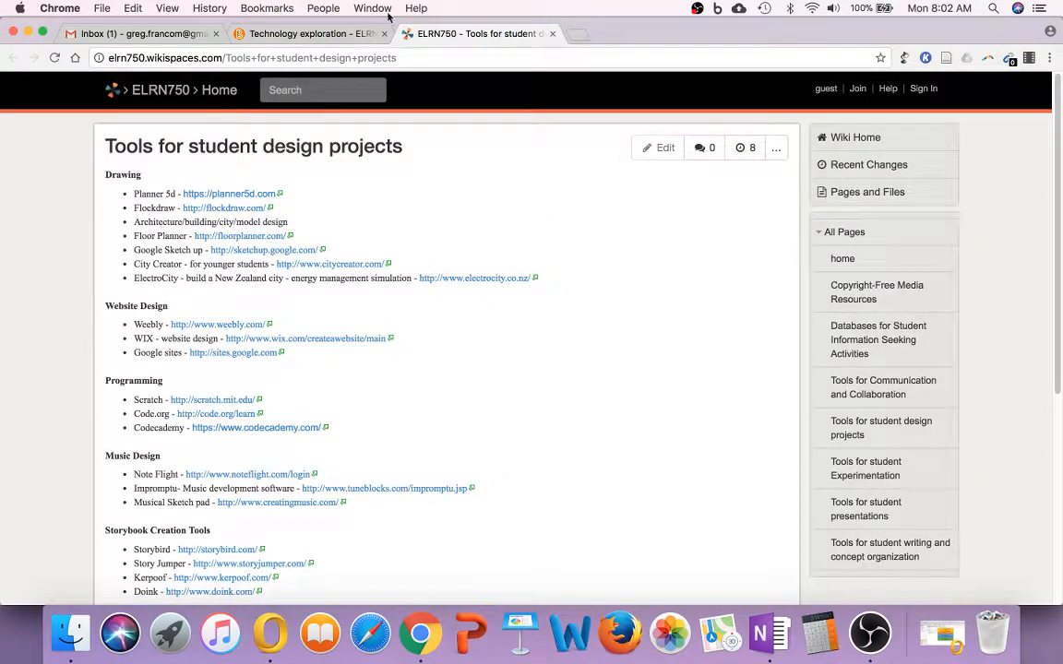
{"action": "left_click", "coordinate": [310, 33]}
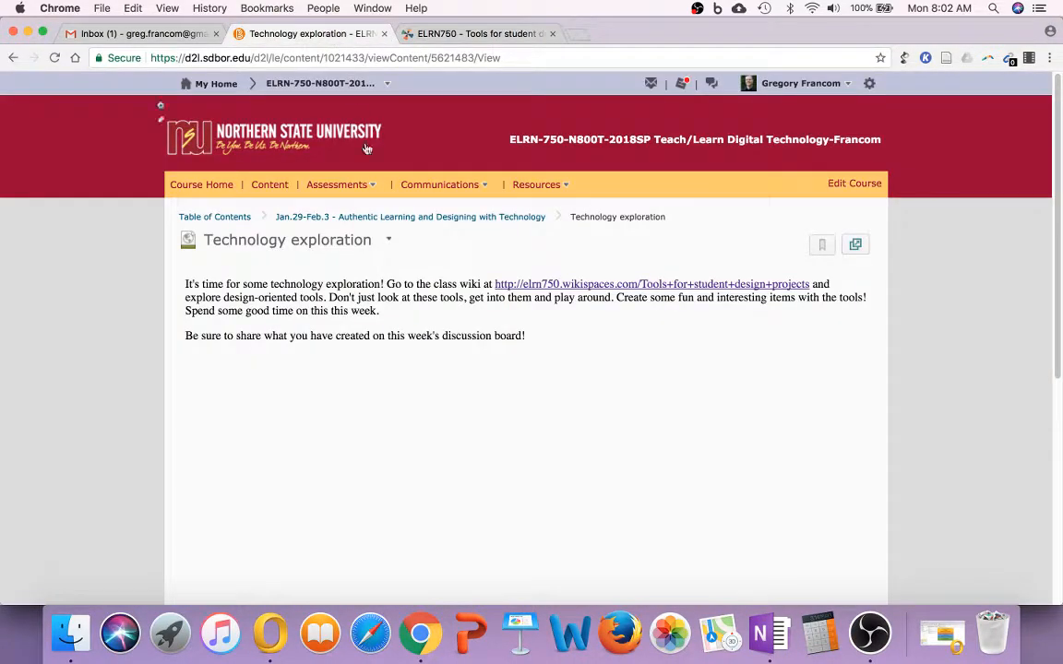
Return to the Jan.29-Feb.3 module and start opening the Design technologies discussion topic
{"action": "left_click", "coordinate": [410, 216]}
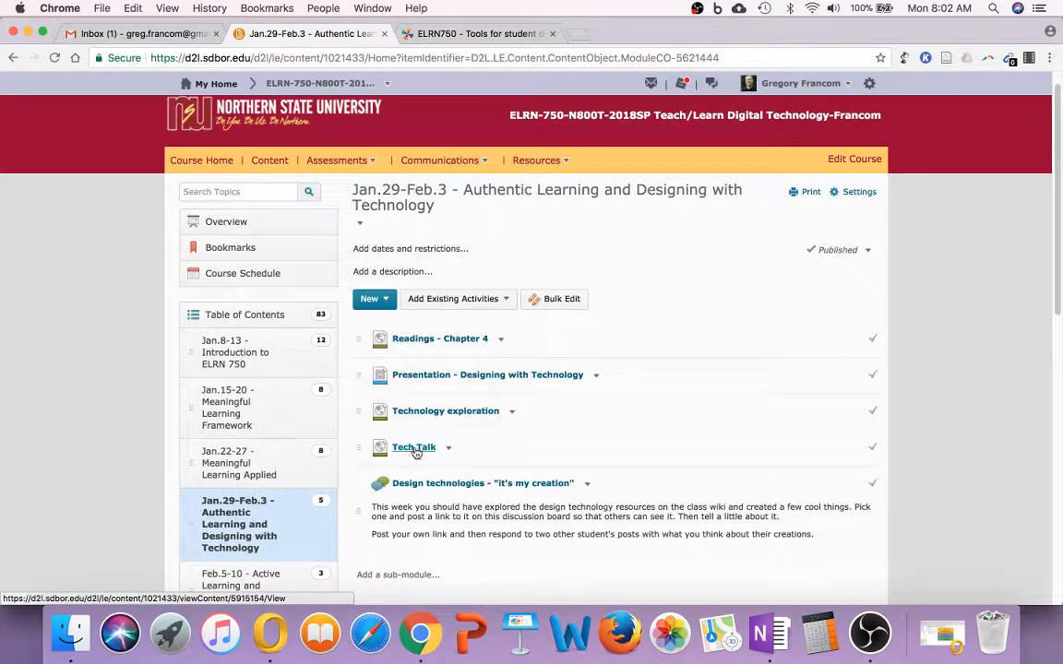
{"action": "scroll", "scroll_direction": "up", "scroll_amount": 3}
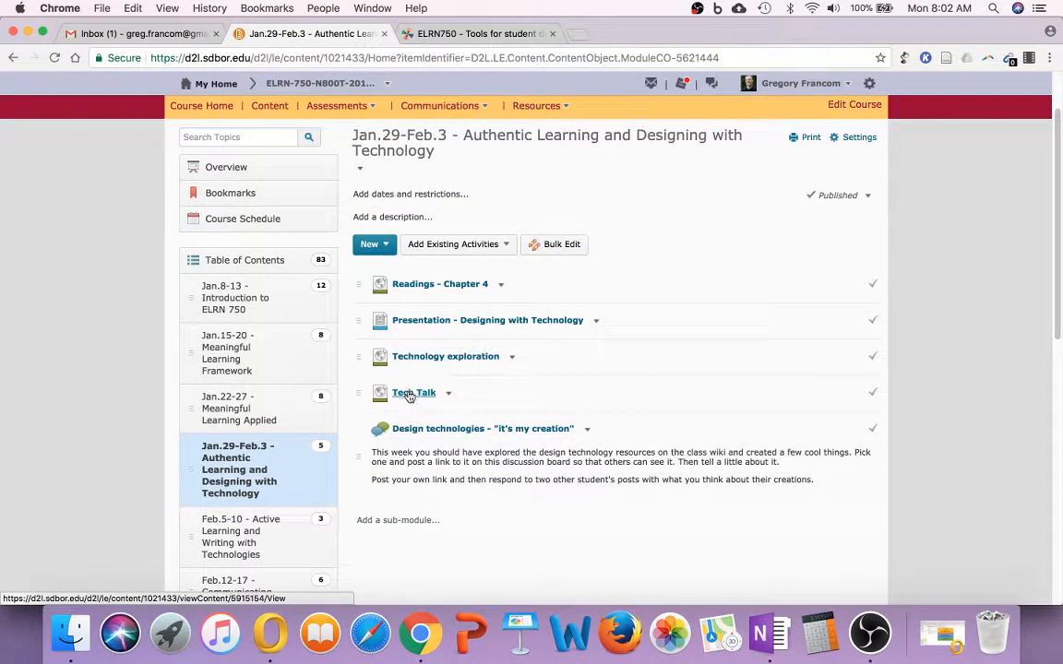
{"action": "scroll", "scroll_direction": "down", "scroll_amount": 3}
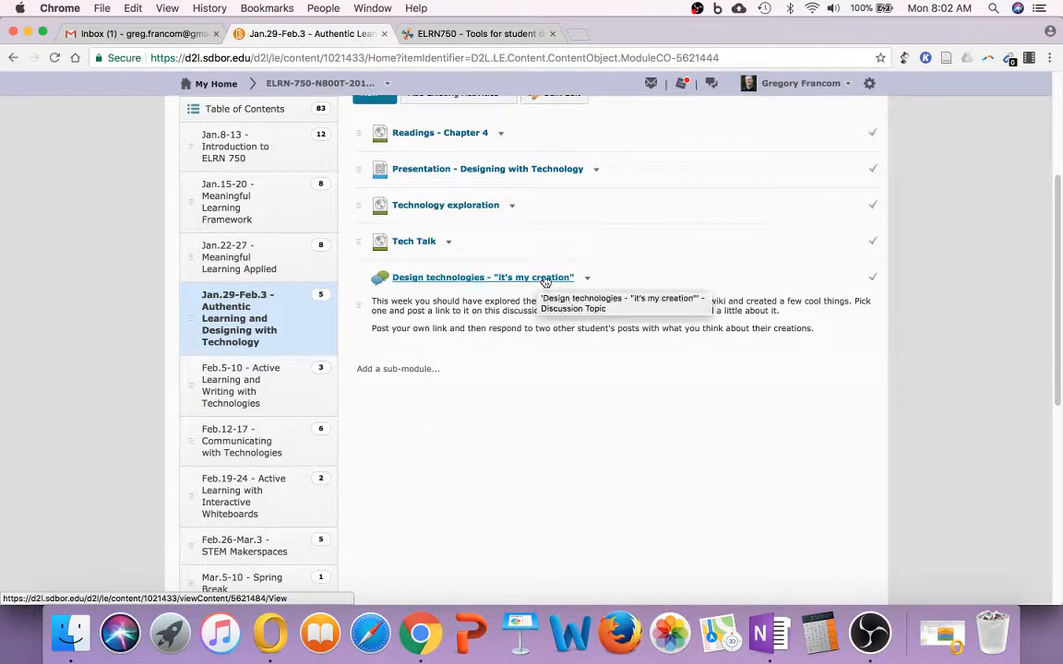
{"action": "left_click", "coordinate": [482, 277]}
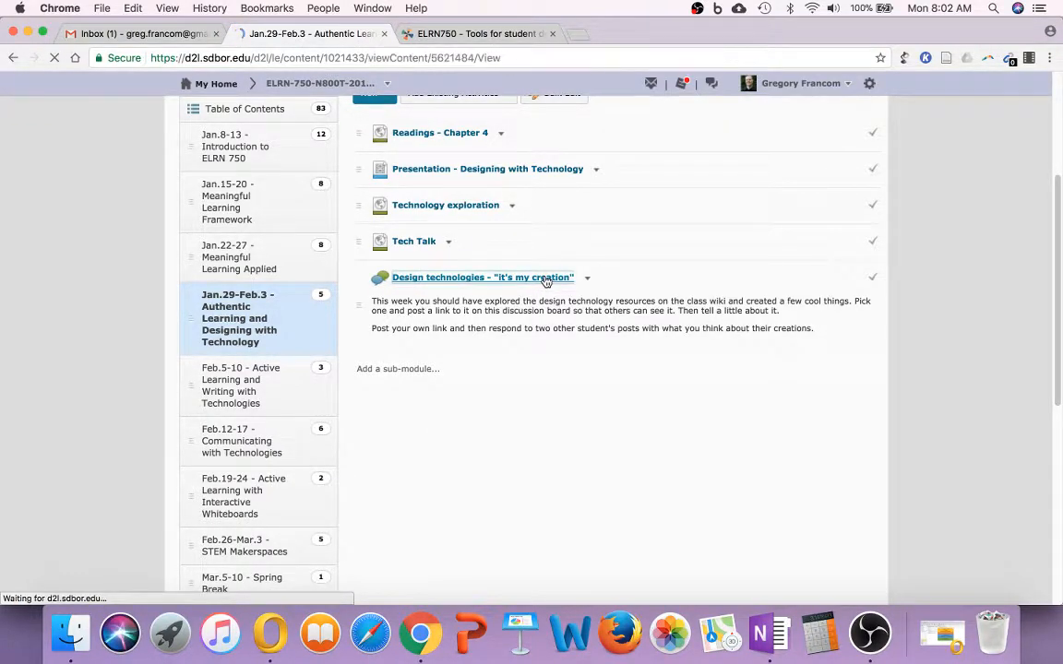
Browse the "It's my creation" discussion's student threads, then return to the Jan.29-Feb.3 module overview
{"action": "left_click", "coordinate": [484, 277]}
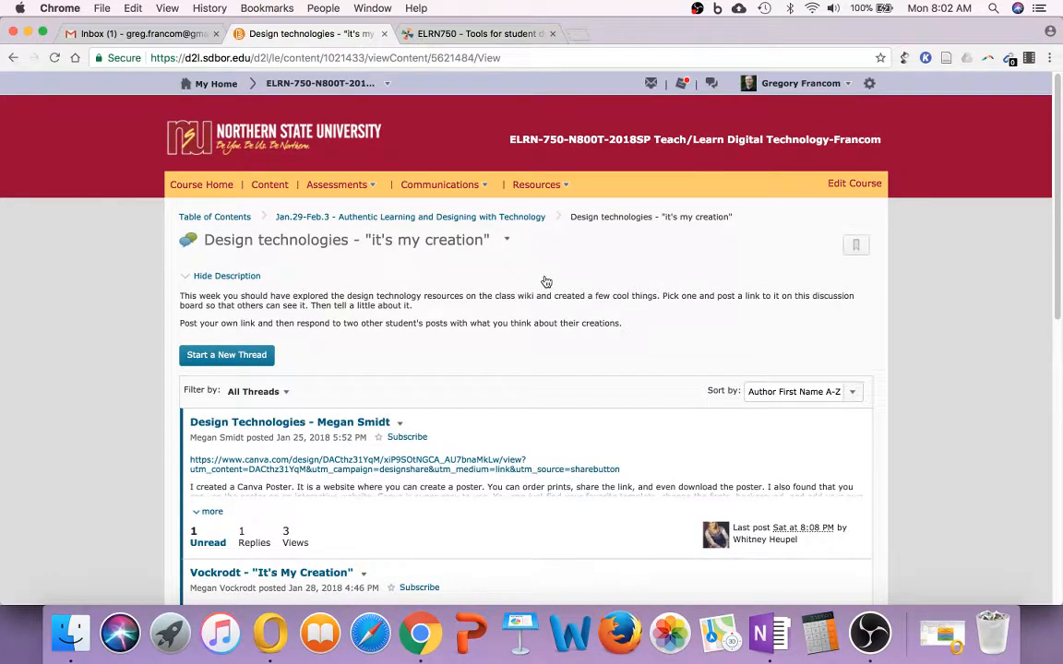
{"action": "scroll", "scroll_direction": "down", "scroll_amount": 3}
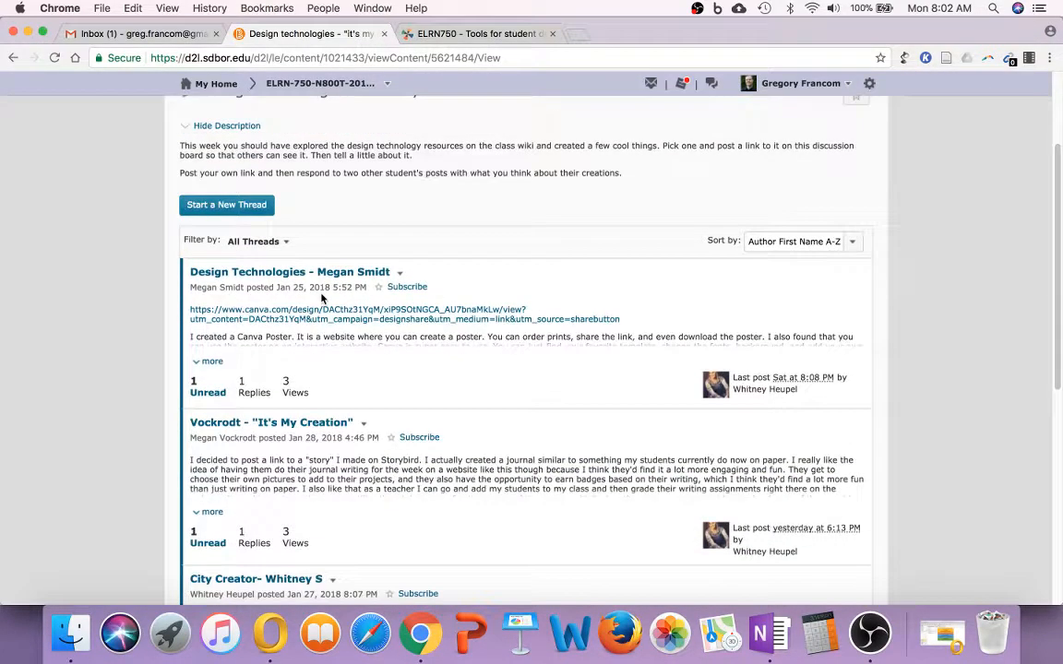
{"action": "scroll", "scroll_direction": "down", "scroll_amount": 3}
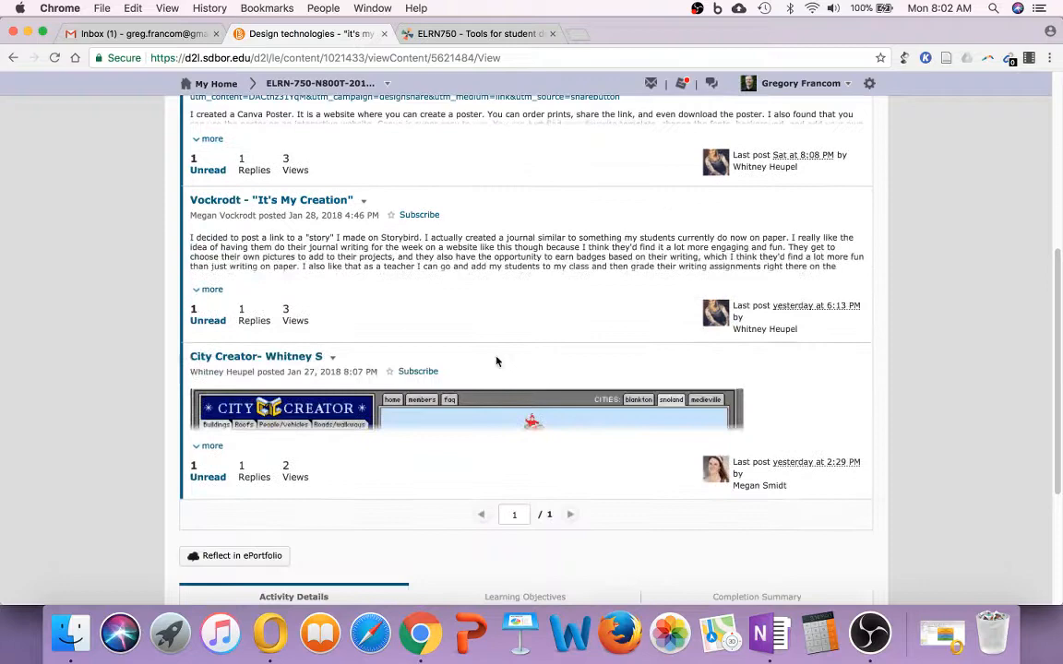
{"action": "scroll", "scroll_direction": "up", "scroll_amount": 3}
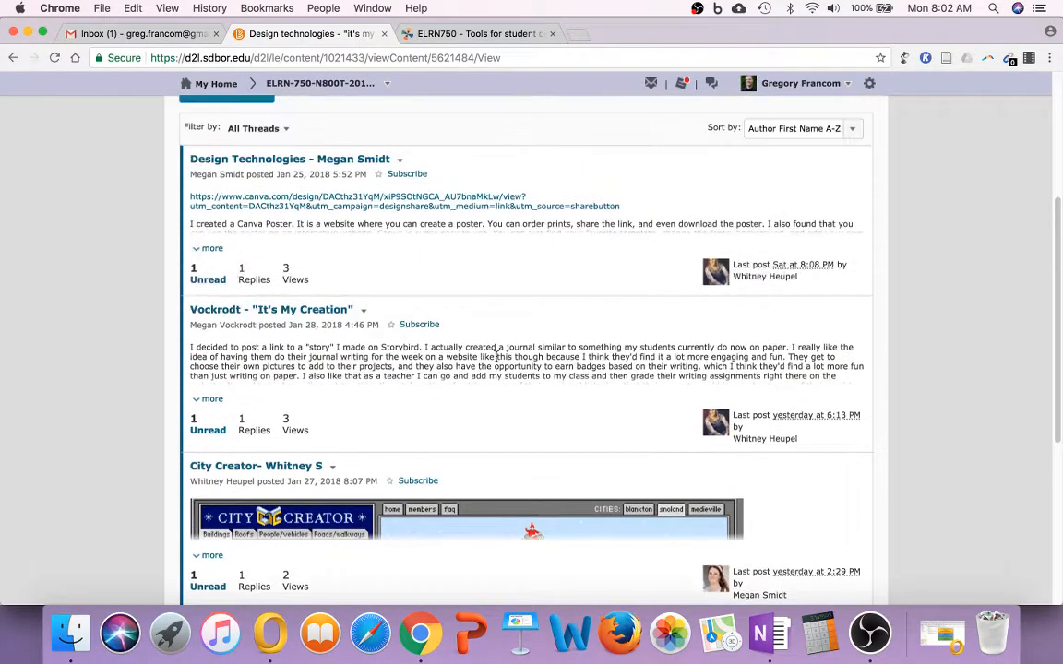
{"action": "scroll", "scroll_direction": "up", "scroll_amount": 3}
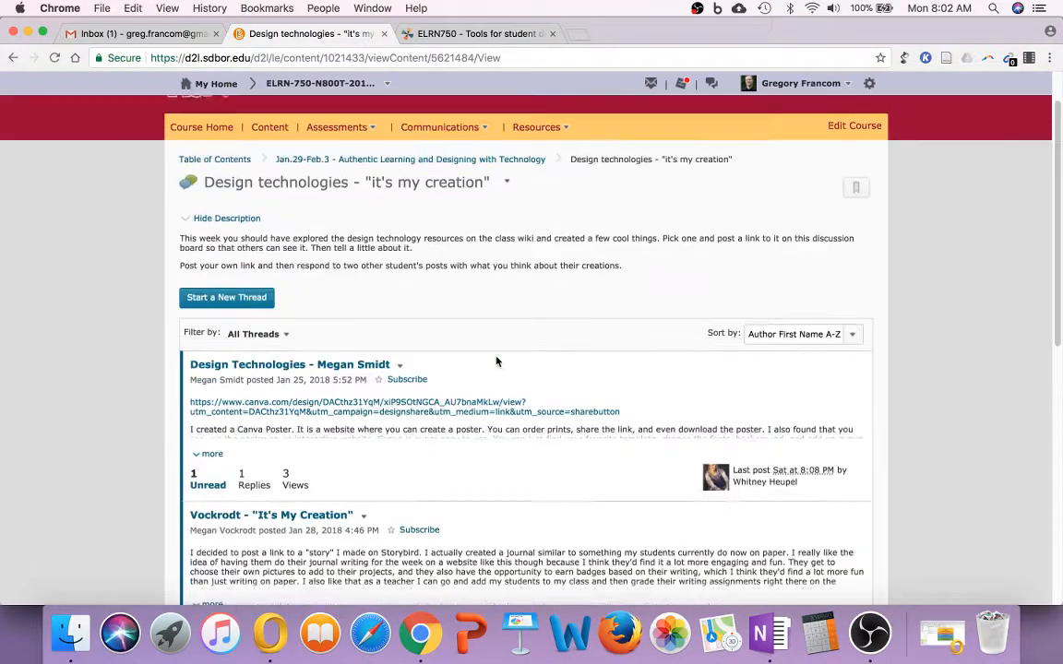
{"action": "scroll", "scroll_direction": "up", "scroll_amount": 3}
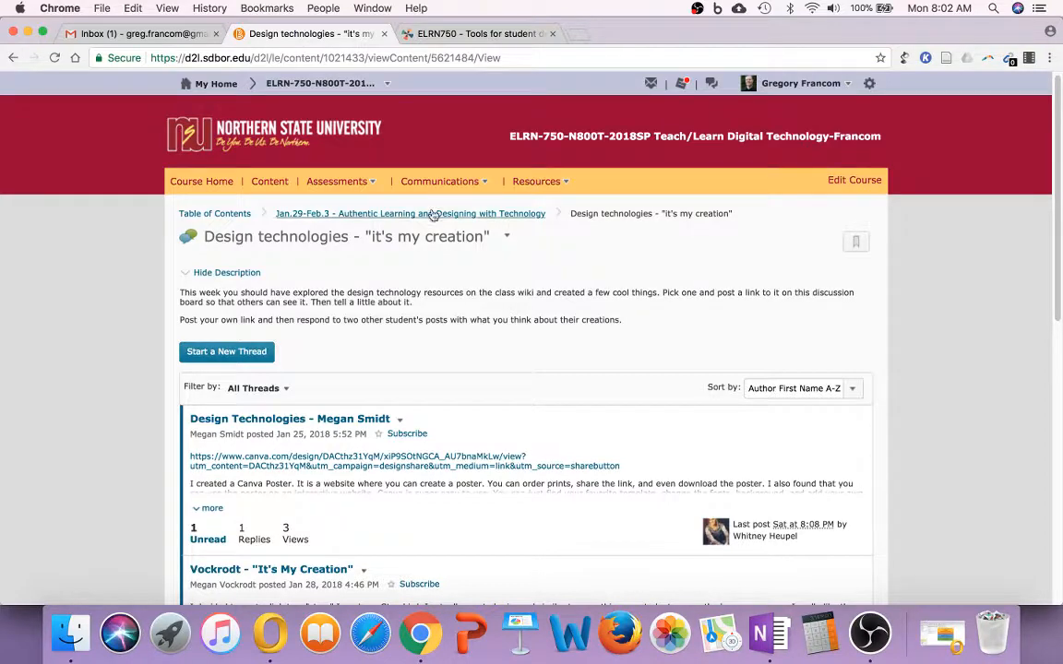
{"action": "left_click", "coordinate": [409, 214]}
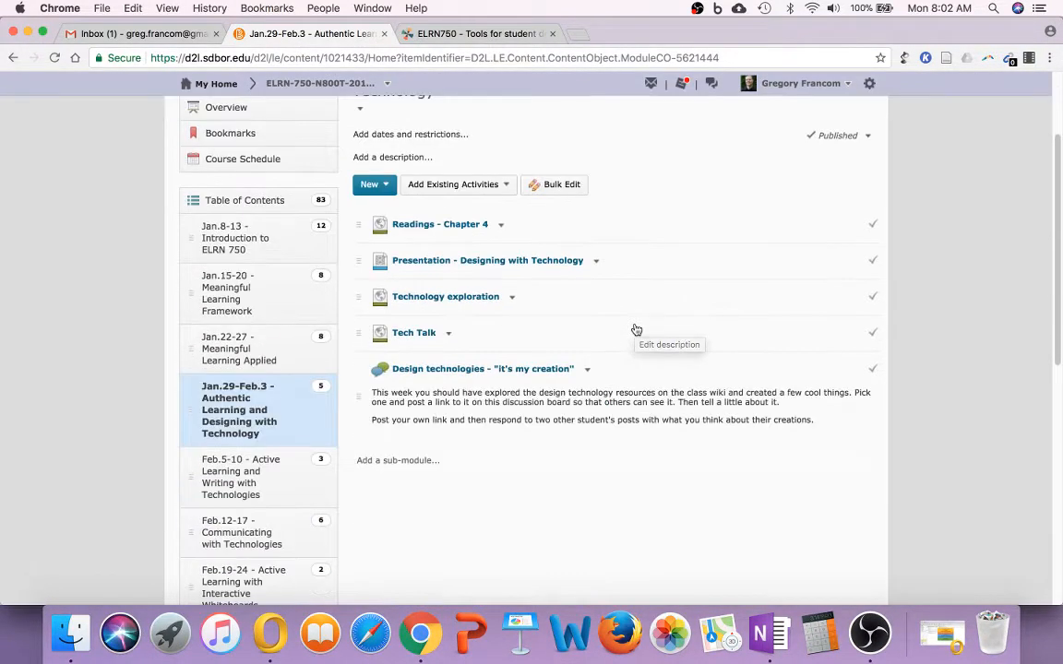
{"action": "mouse_move", "coordinate": [489, 382]}
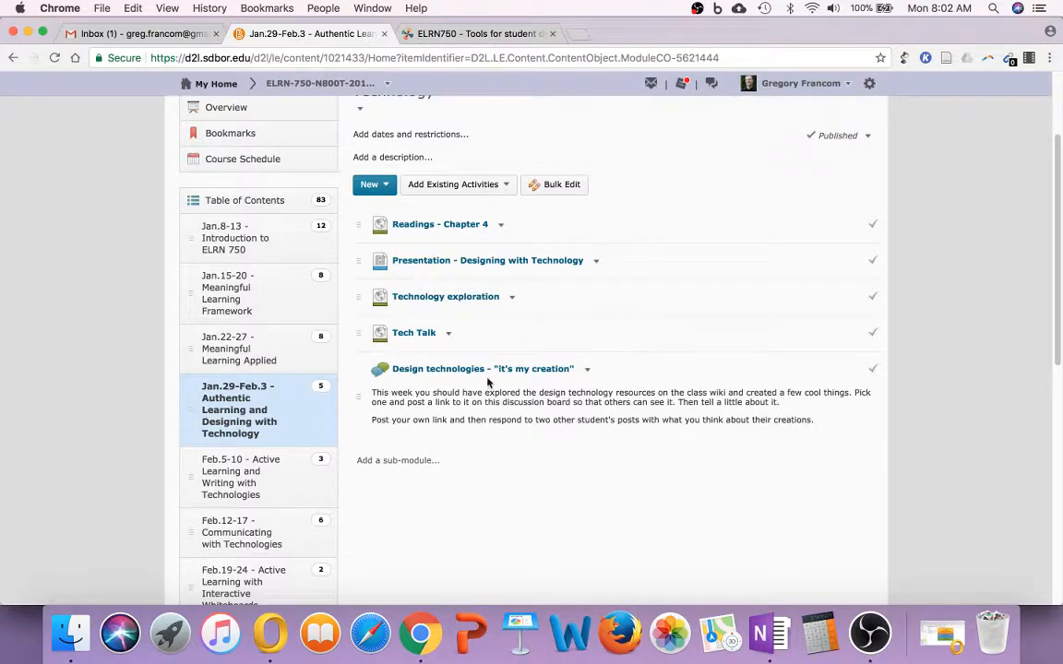
Preview the Feb.5-10 and Feb.12-17 Communicating with Technologies modules from the Table of Contents
{"action": "left_click", "coordinate": [235, 471]}
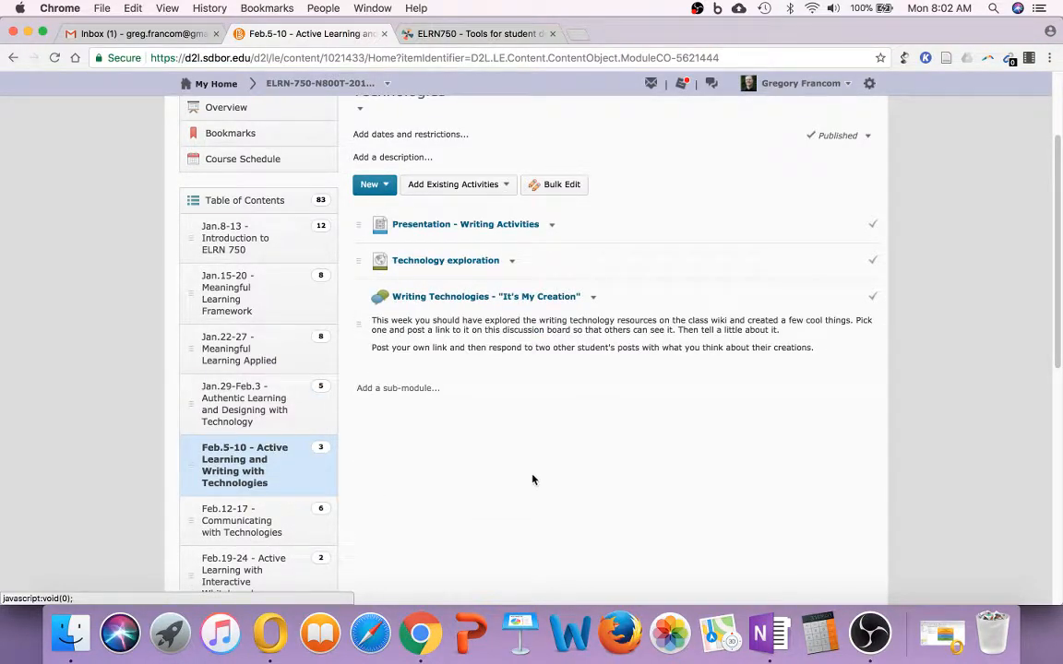
{"action": "mouse_move", "coordinate": [262, 520]}
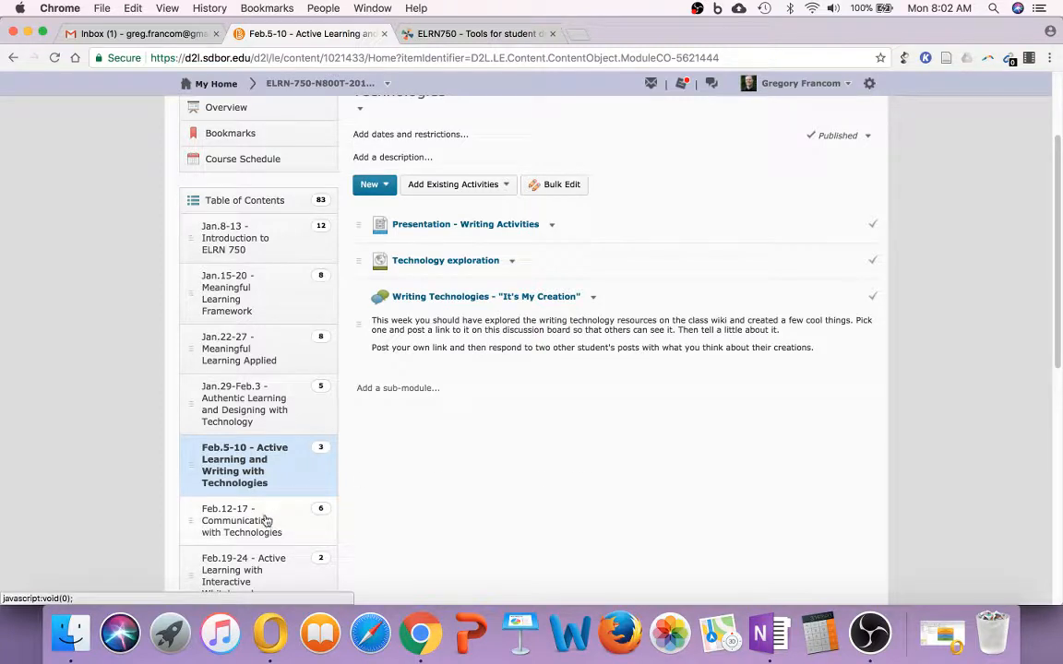
{"action": "left_click", "coordinate": [242, 526]}
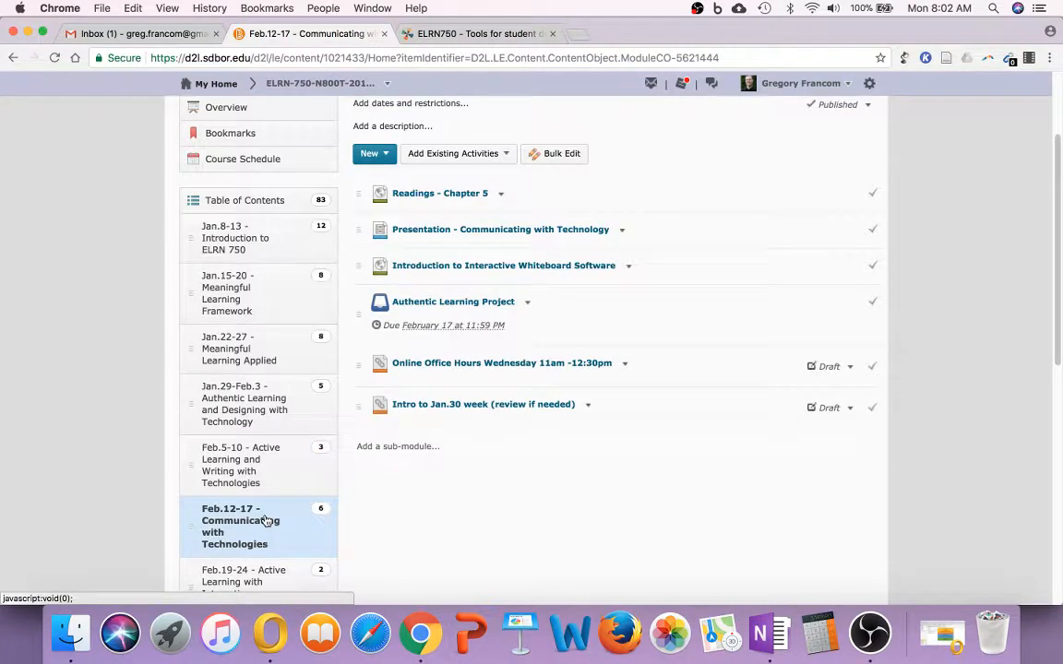
{"action": "mouse_move", "coordinate": [686, 506]}
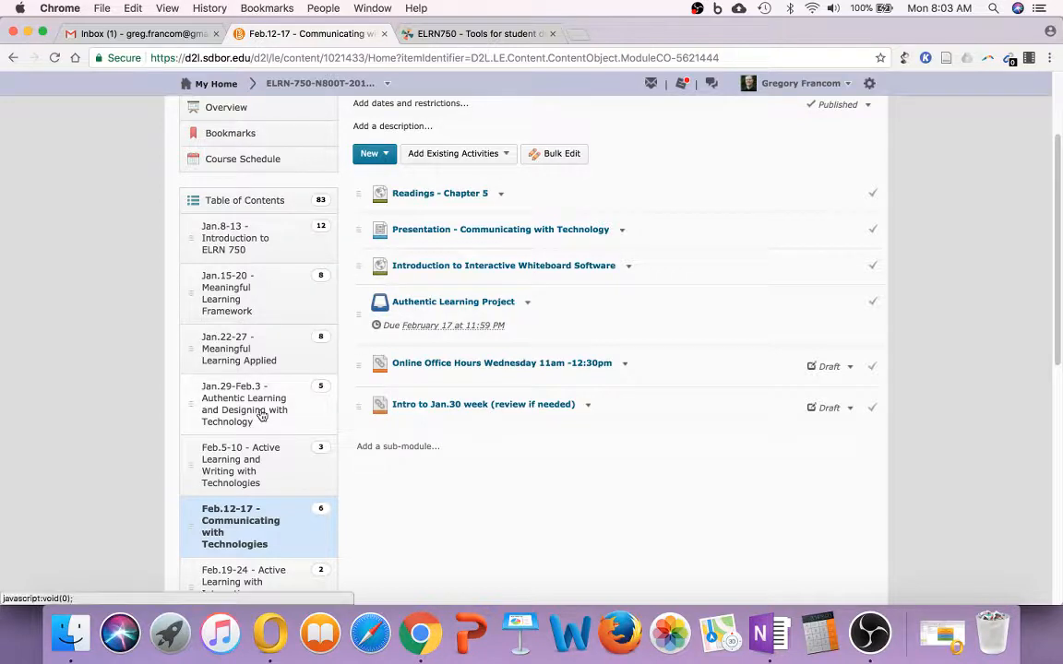
Return to the Jan.29-Feb.3 Authentic Learning and Designing with Technology module's activities
{"action": "left_click", "coordinate": [240, 410]}
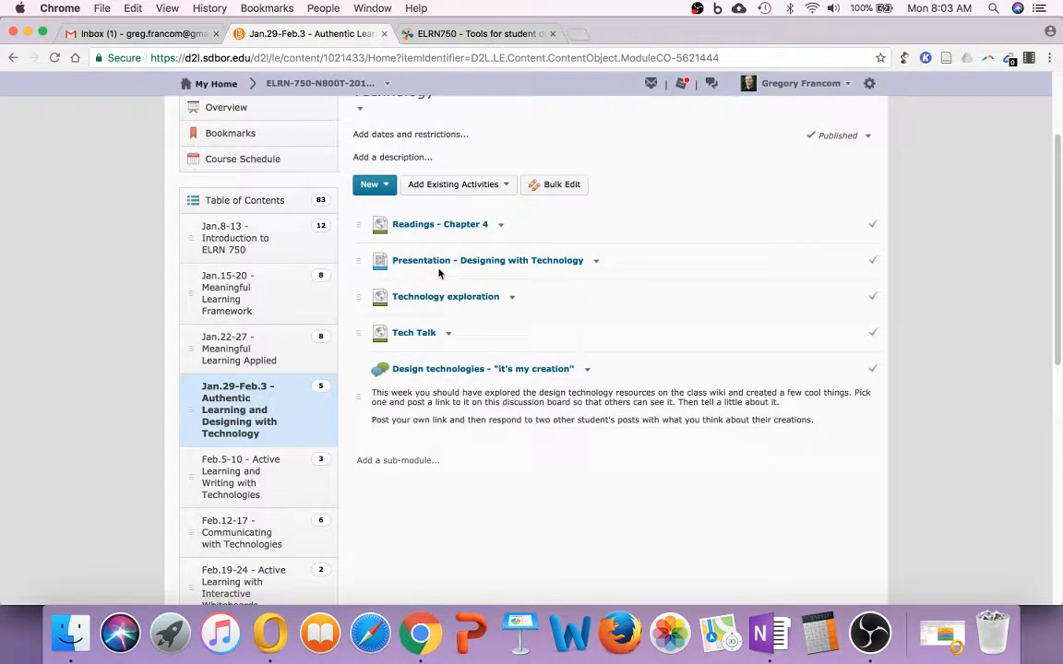
{"action": "mouse_move", "coordinate": [428, 310]}
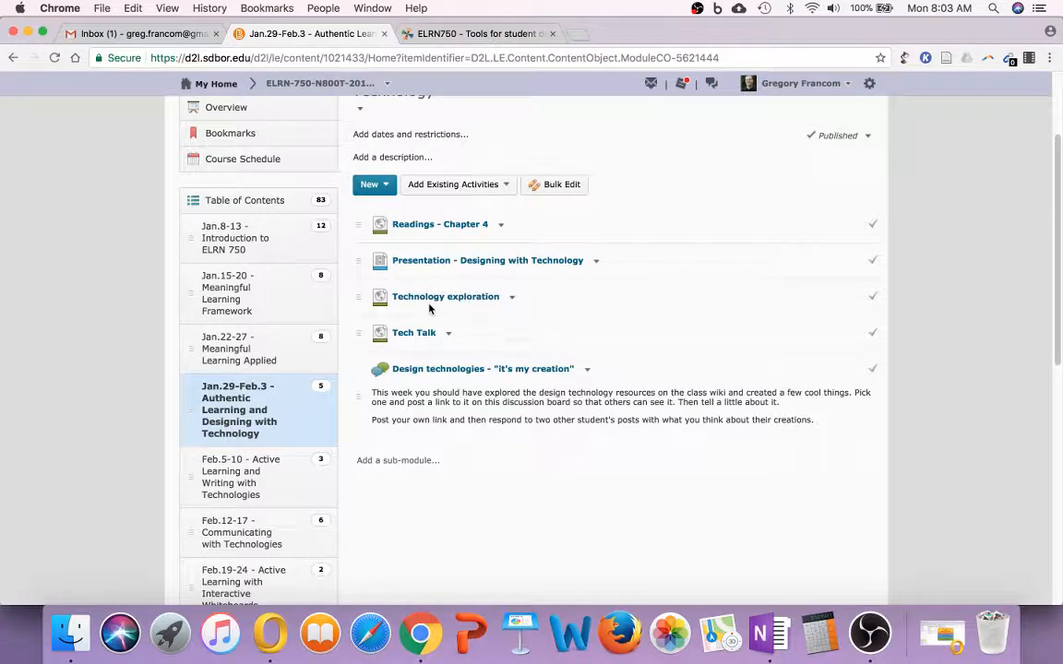
{"action": "mouse_move", "coordinate": [893, 380]}
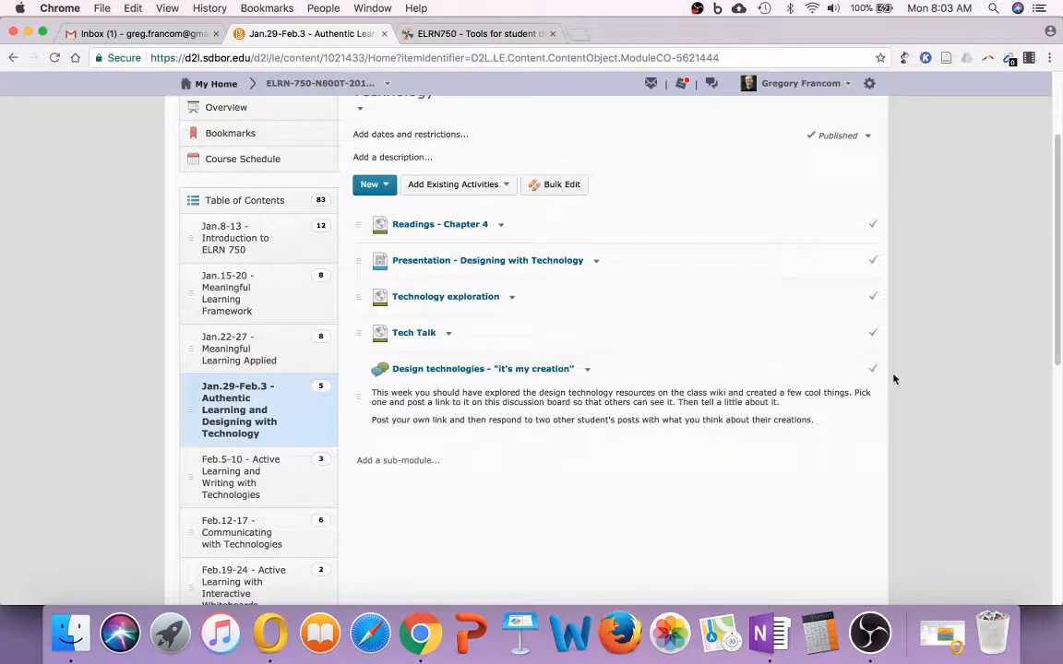